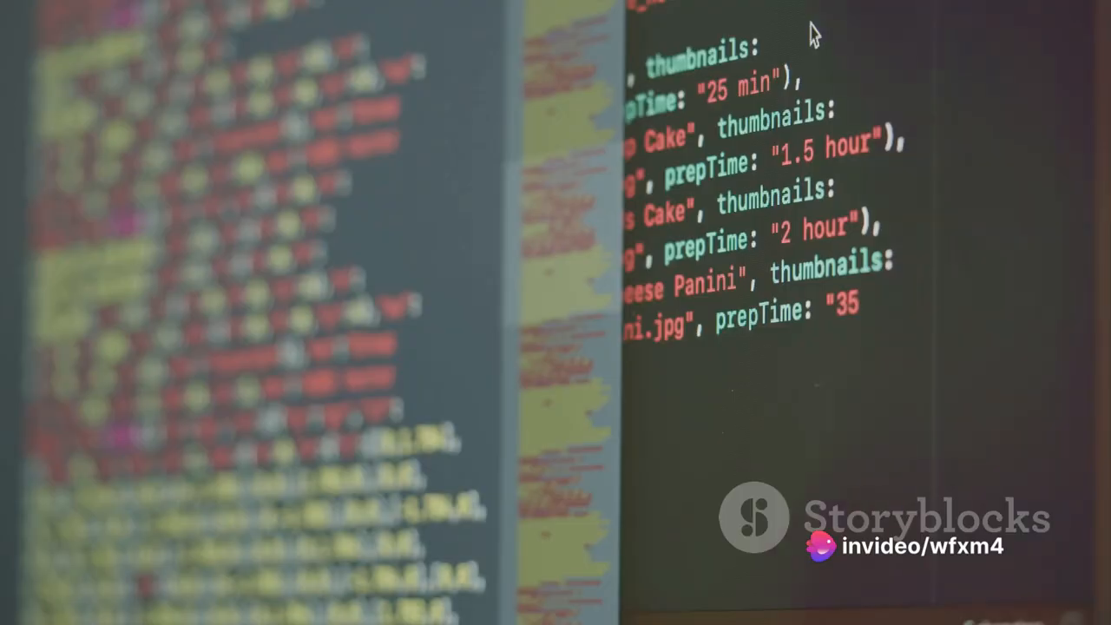
scroll(down, 3)
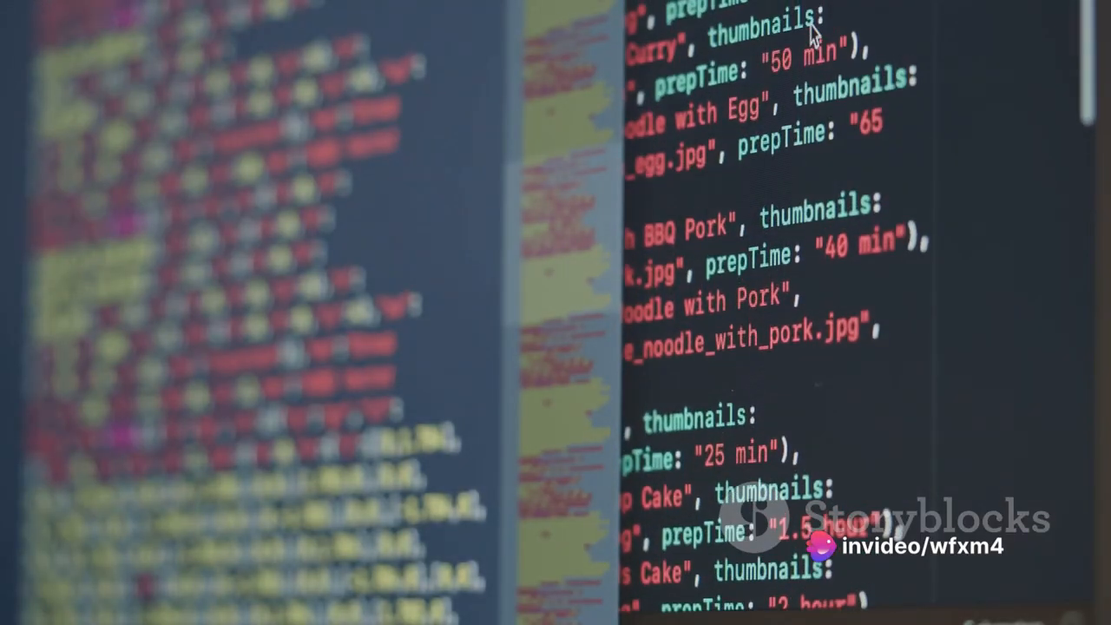
scroll(down, 3)
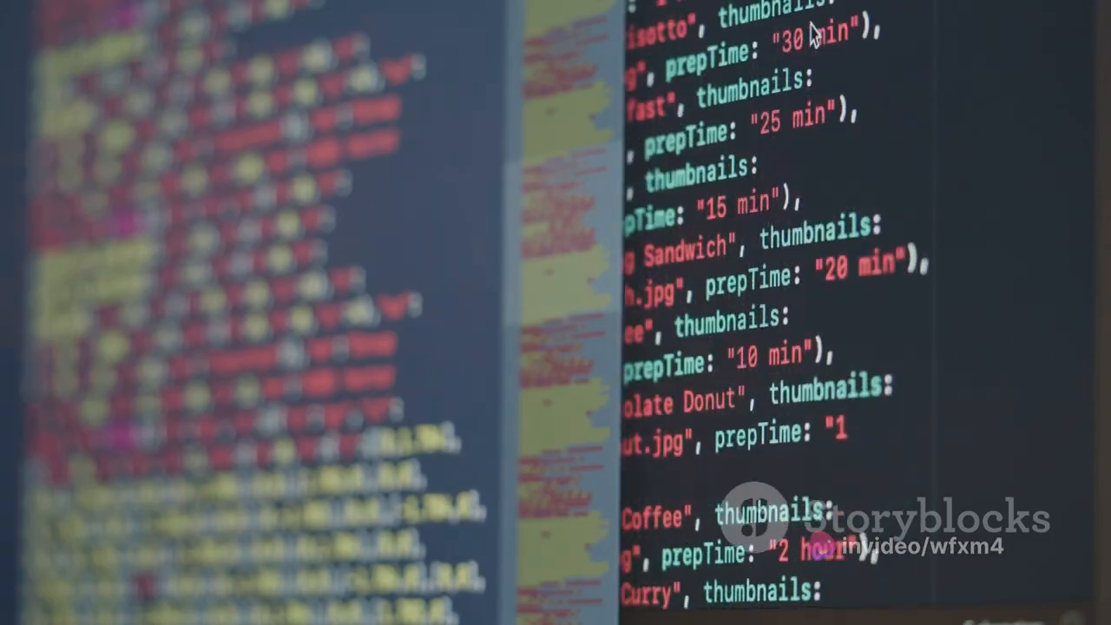